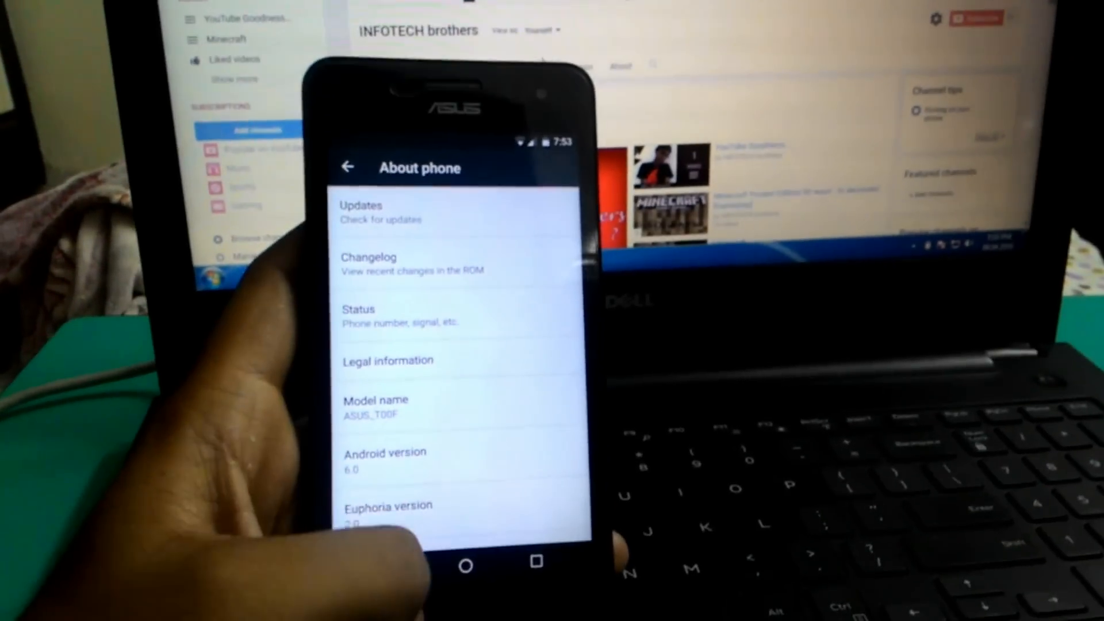
- Review About phone's Android 6.0, Euphoria 2.0 and kernel info, then return to Settings
{"action": "left_click", "coordinate": [347, 167]}
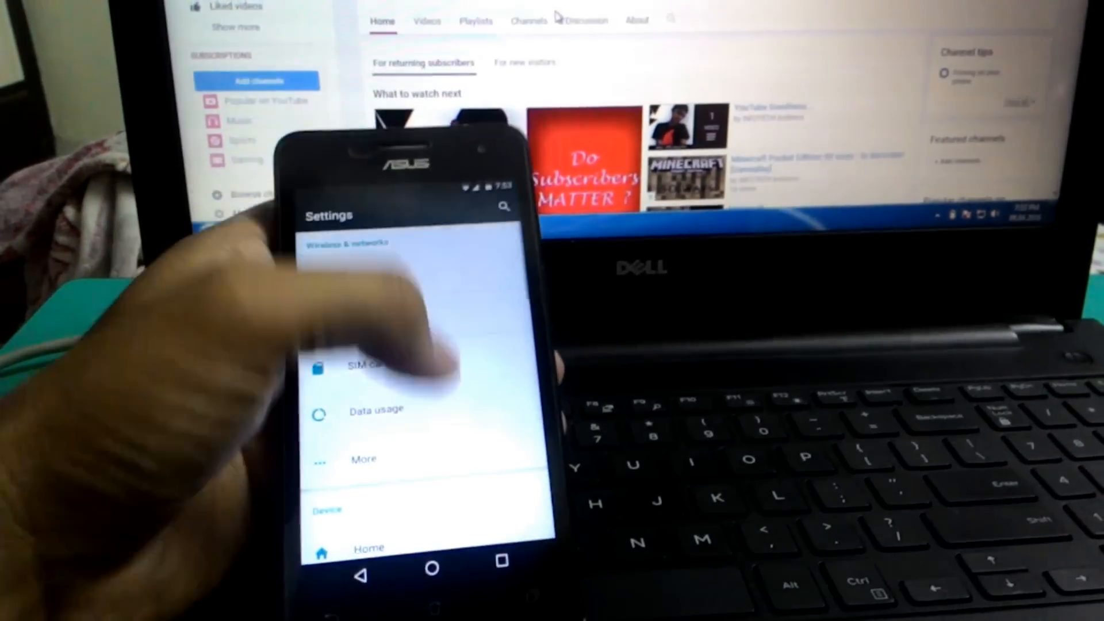
{"action": "scroll", "scroll_direction": "down", "scroll_amount": 3}
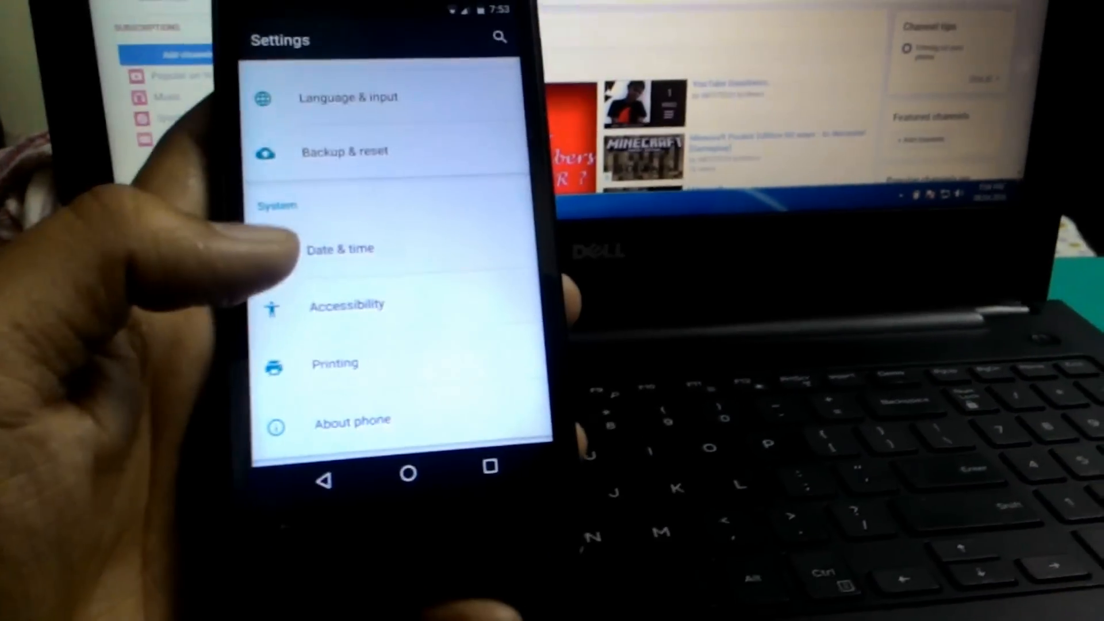
{"action": "left_click", "coordinate": [354, 421]}
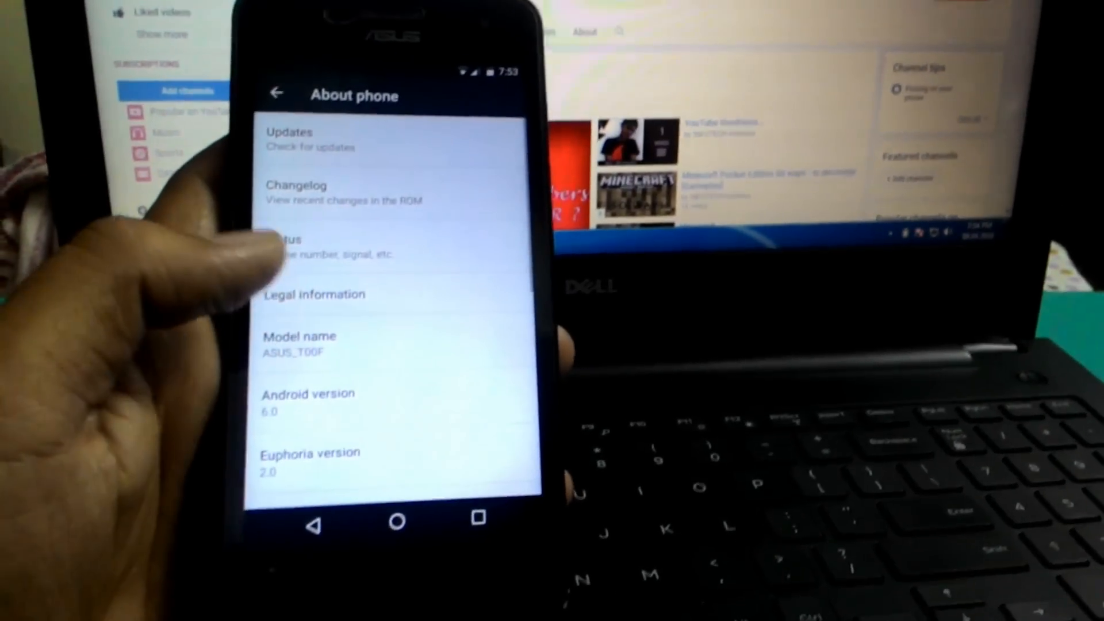
{"action": "scroll", "scroll_direction": "down", "scroll_amount": 3}
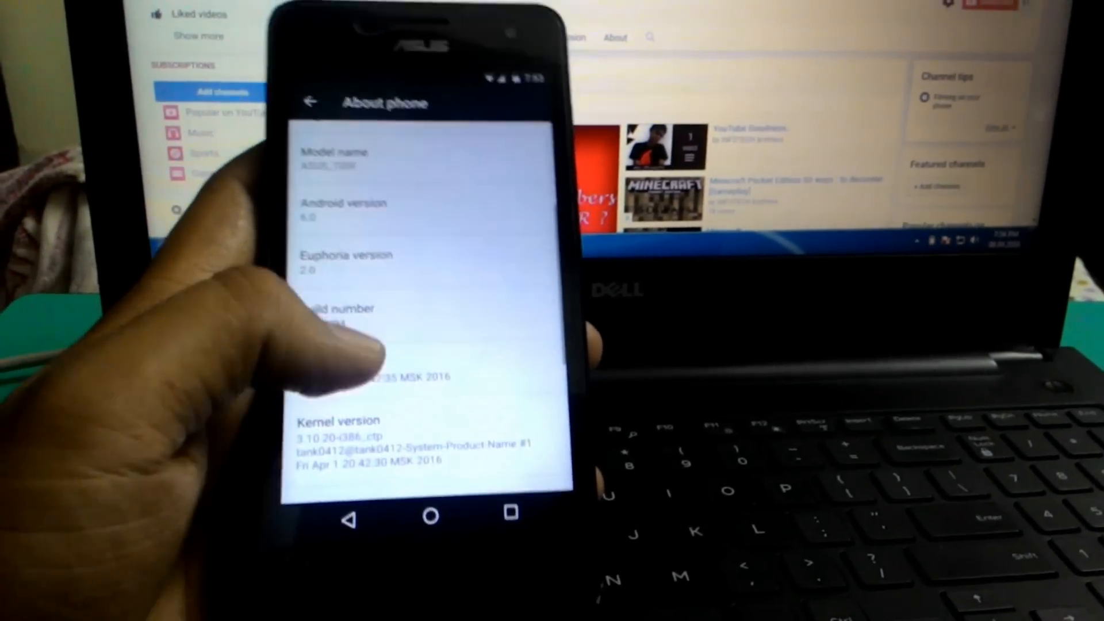
{"action": "left_click", "coordinate": [338, 317]}
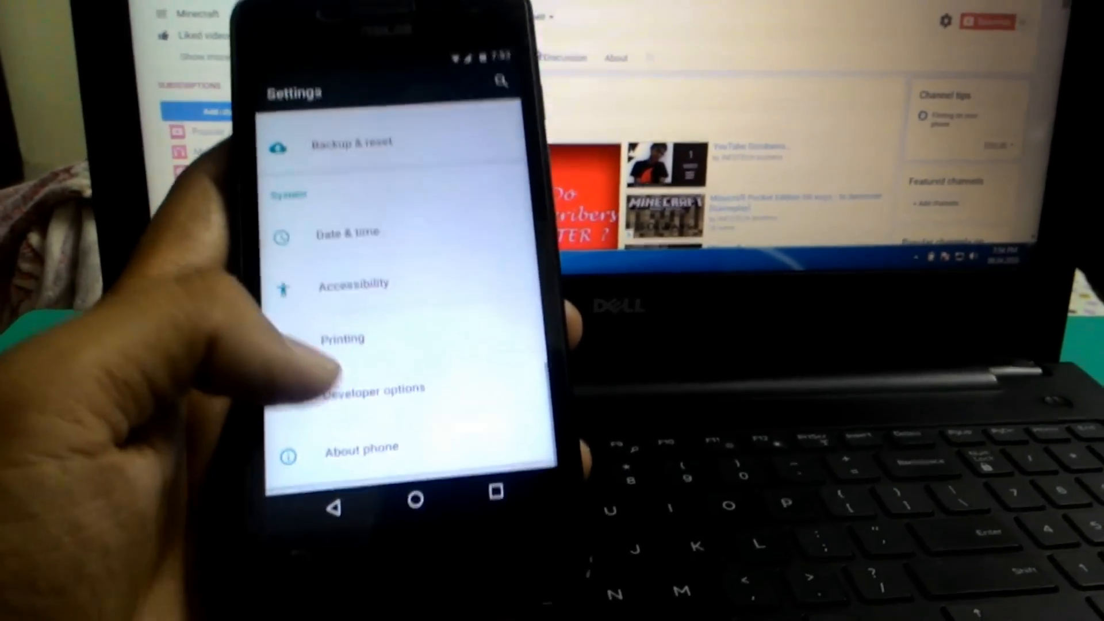
- Check the System section with Developer options, then switch to the Windows desktop
{"action": "left_click", "coordinate": [373, 387]}
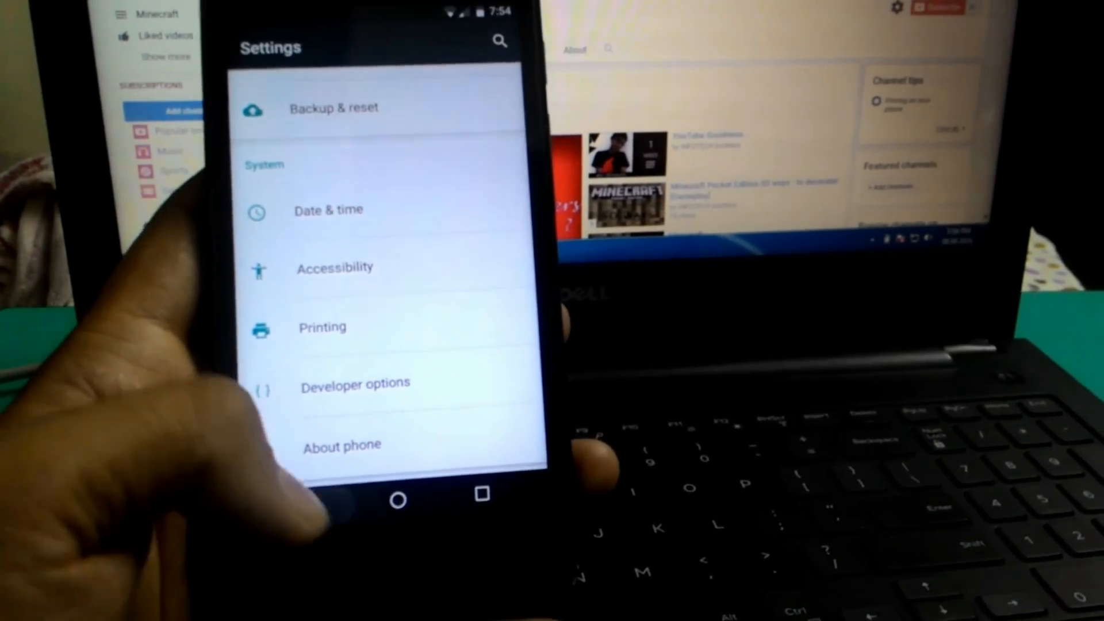
{"action": "left_click", "coordinate": [398, 498]}
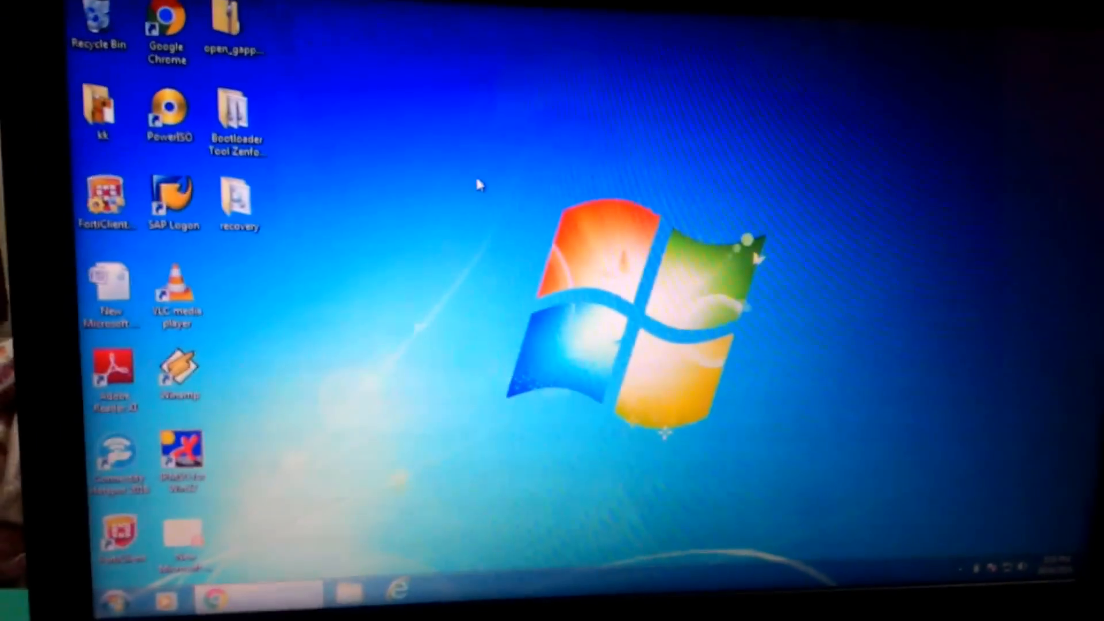
- Use the recovery tool folders to boot the phone into the TWRP main menu
{"action": "left_click", "coordinate": [239, 197]}
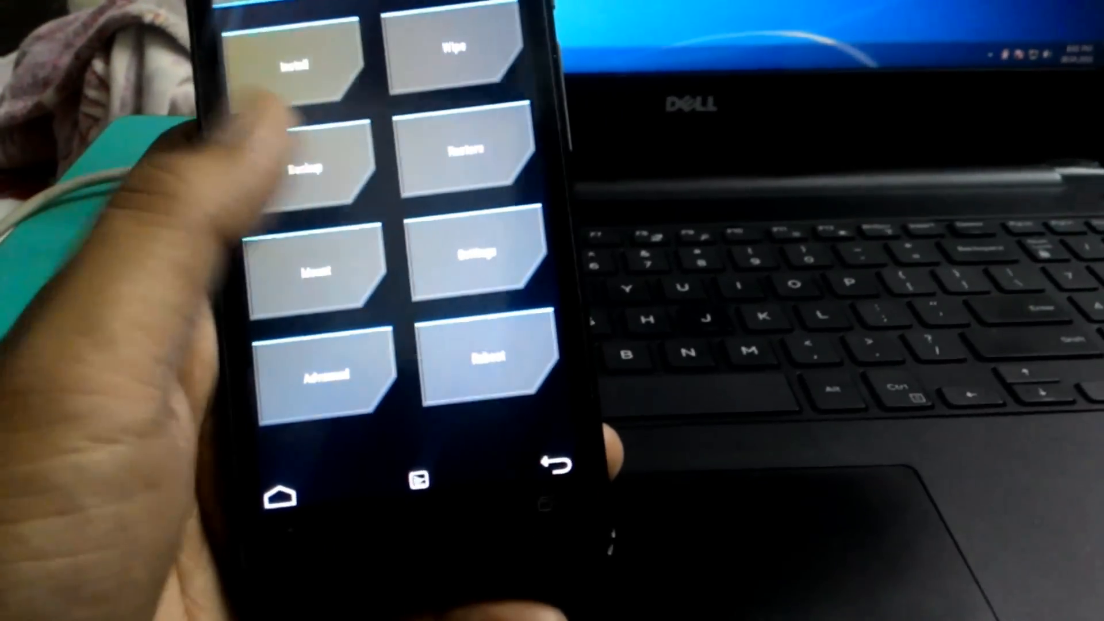
- Reboot to System from TWRP, swiping to accept the SuperSU install
{"action": "left_click", "coordinate": [455, 46]}
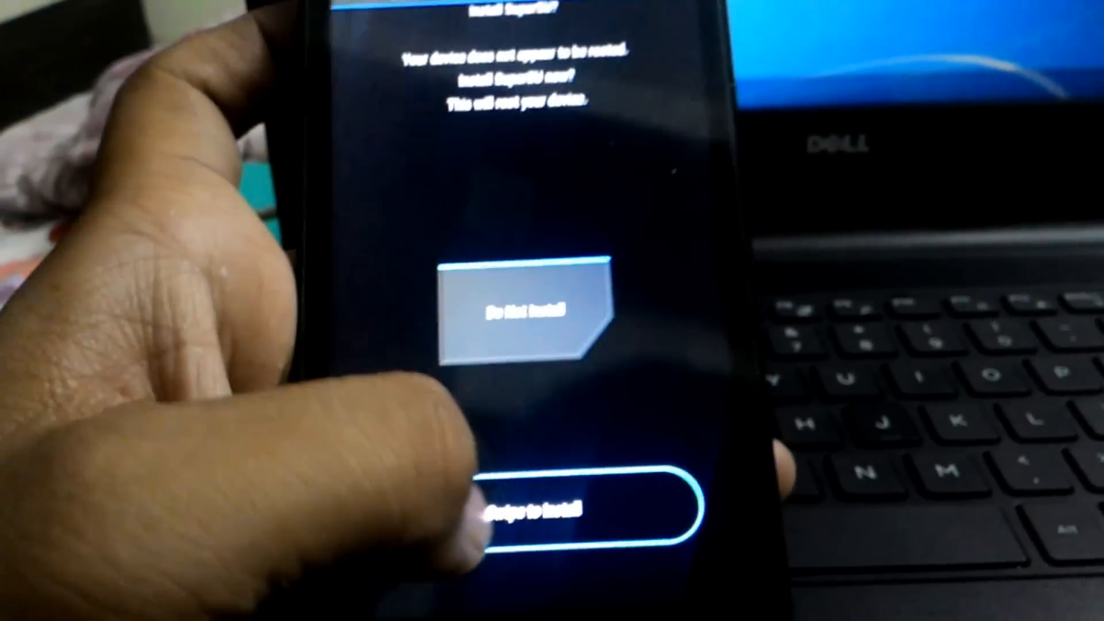
{"action": "left_click_drag", "start_coordinate": [494, 507], "coordinate": [670, 507]}
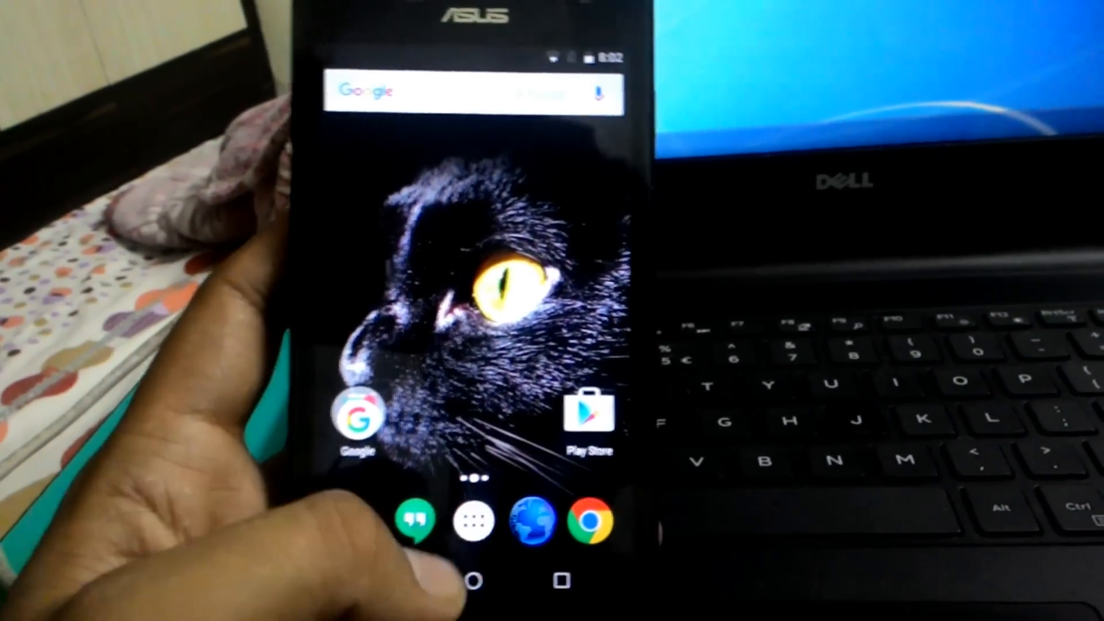
{"action": "left_click", "coordinate": [474, 520]}
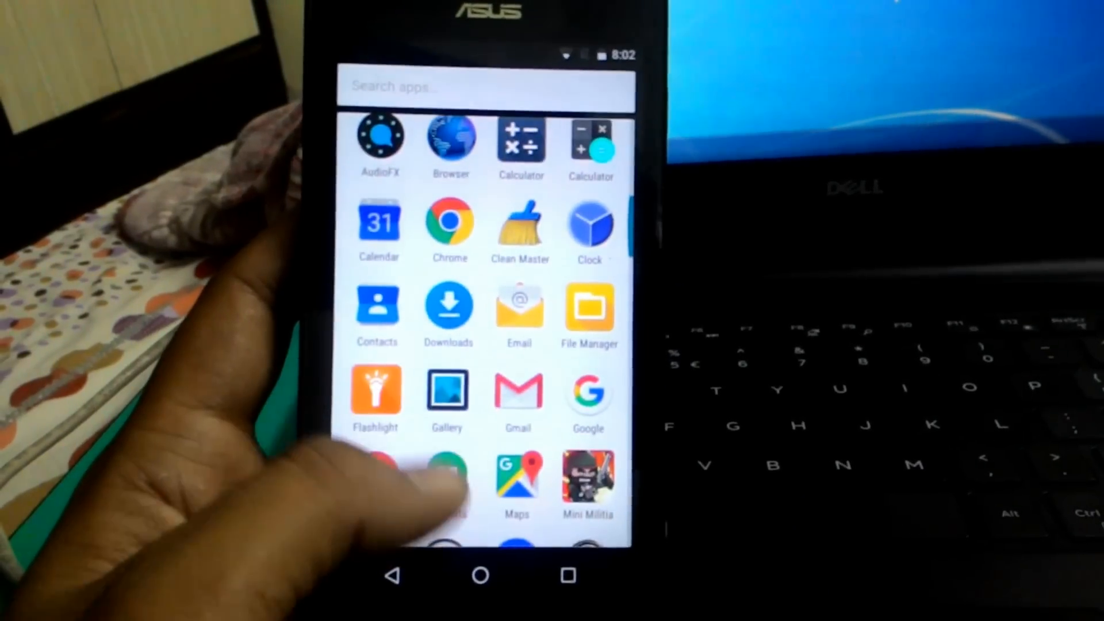
{"action": "left_click", "coordinate": [481, 575]}
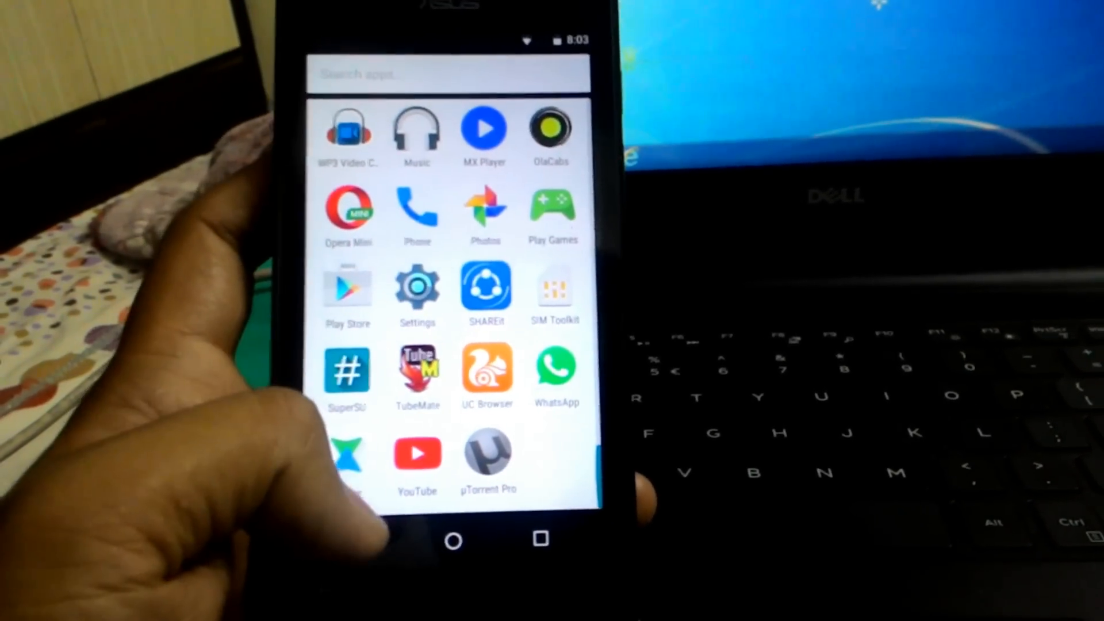
{"action": "left_click", "coordinate": [455, 540]}
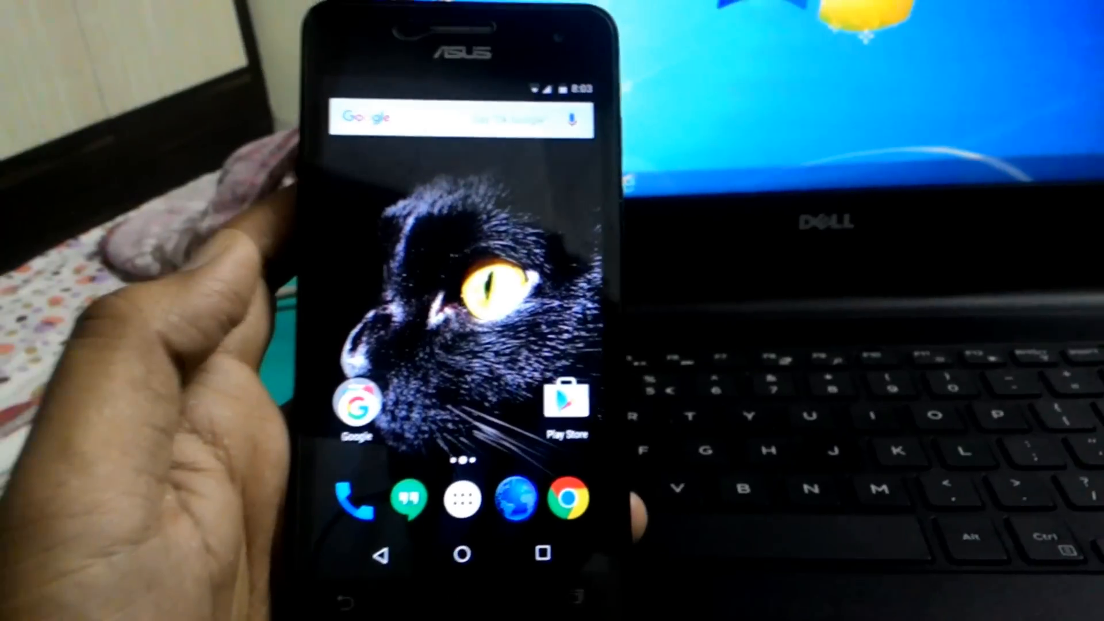